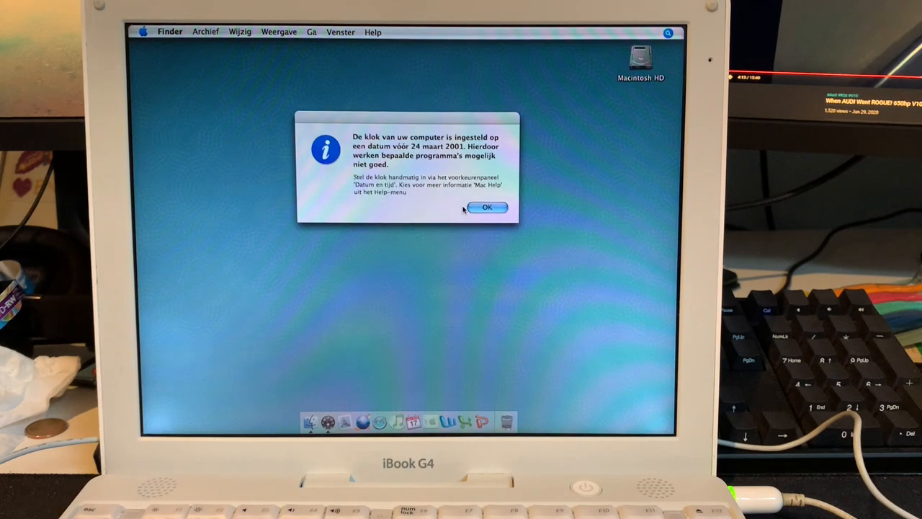
Dismiss the warning about the clock being set to 24 March 2001.
click(488, 207)
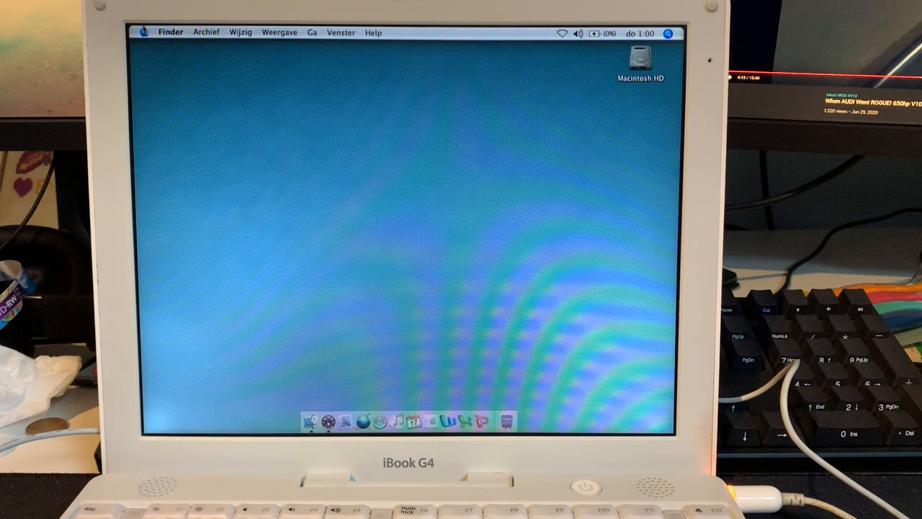
click(144, 32)
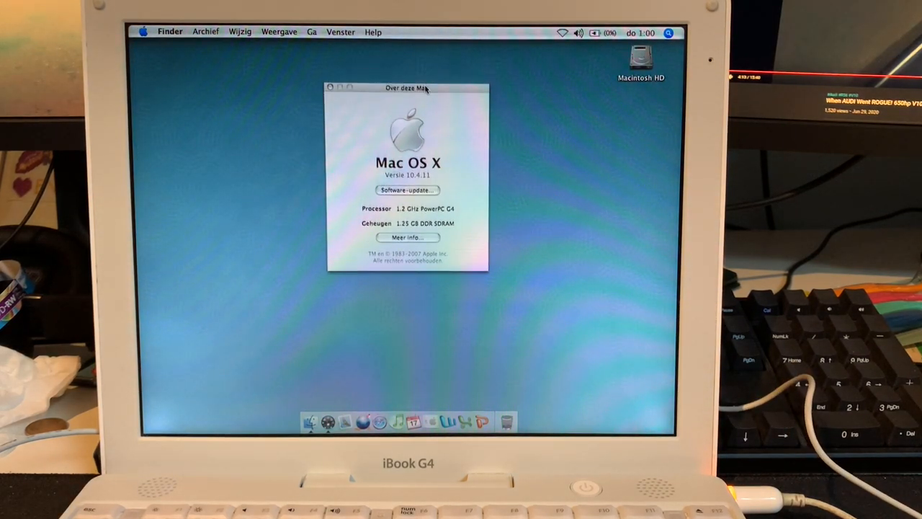
Move the About This Mac window lower and go to More Info for the detailed report.
drag(410, 88, 395, 136)
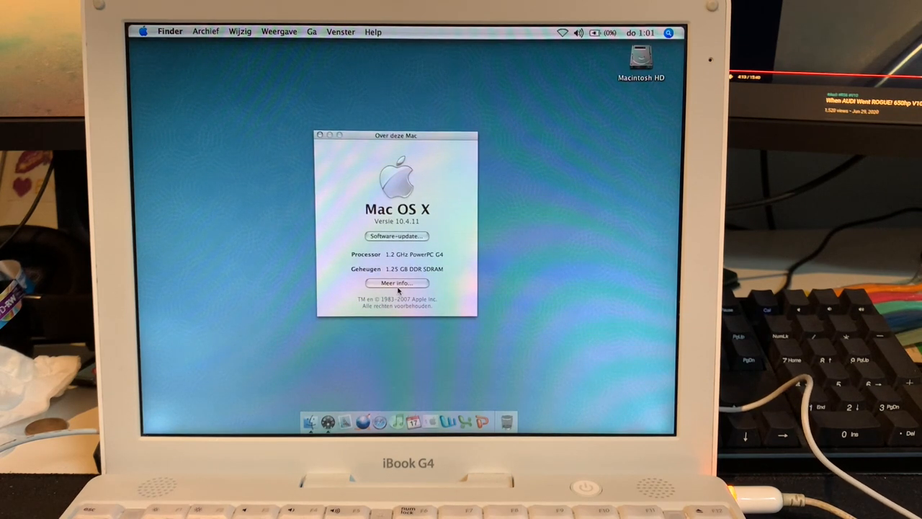
mouse_move(401, 256)
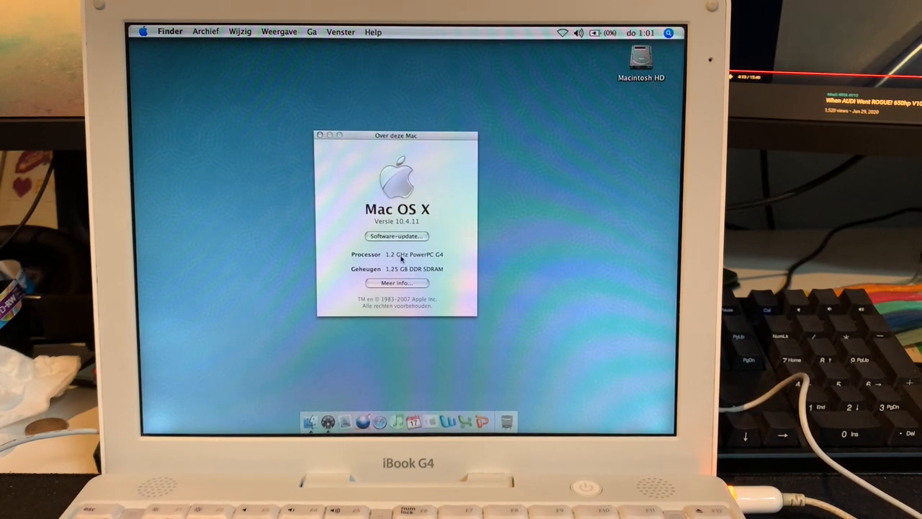
mouse_move(392, 277)
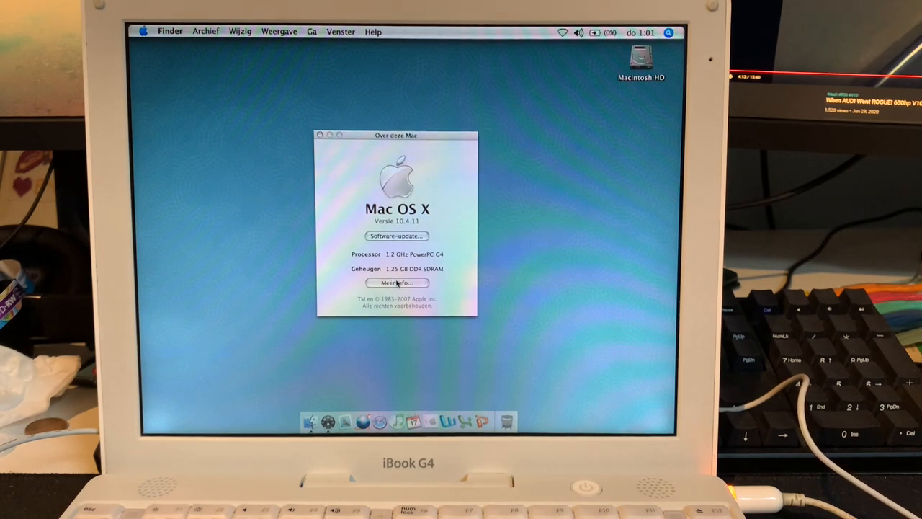
mouse_move(397, 281)
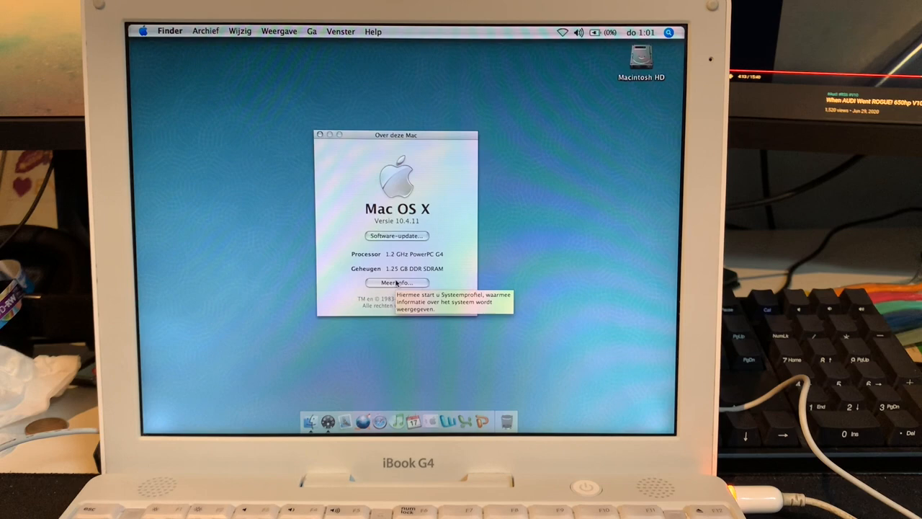
click(396, 281)
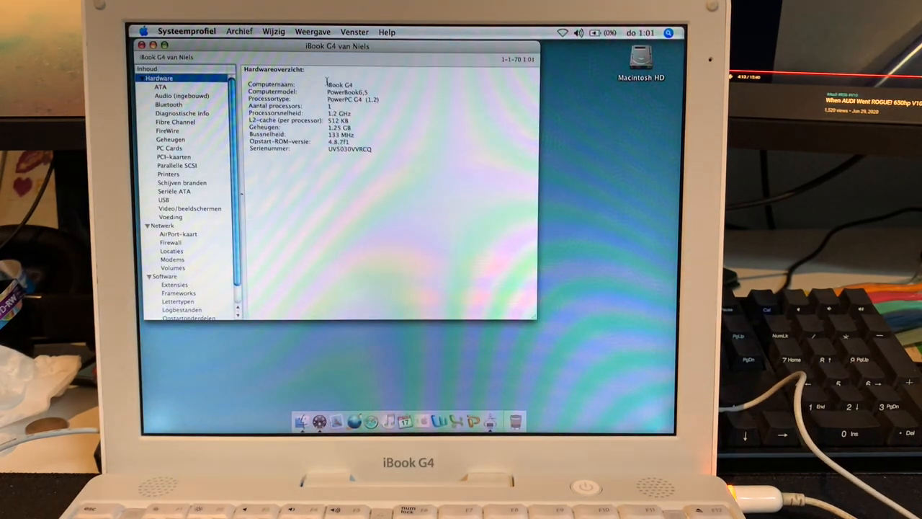
Reposition the System Profiler hardware overview window and return to the Finder desktop.
drag(338, 46, 384, 89)
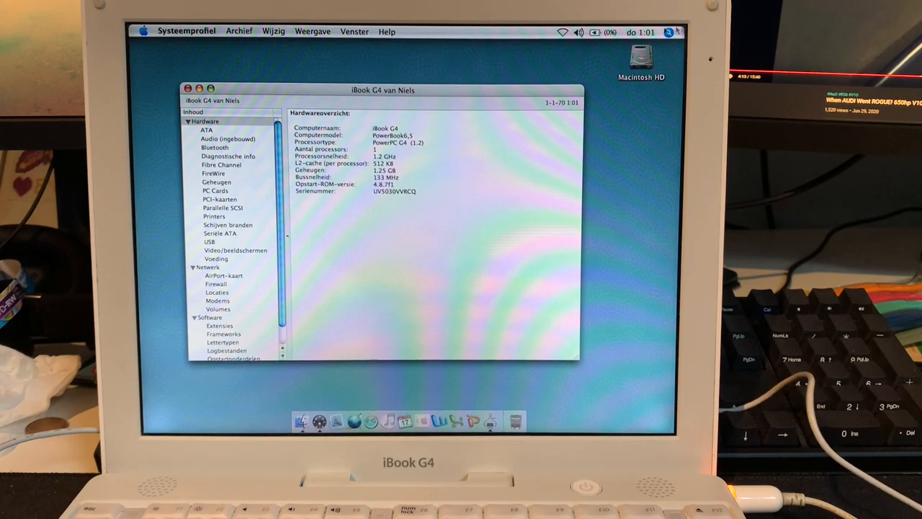
click(562, 32)
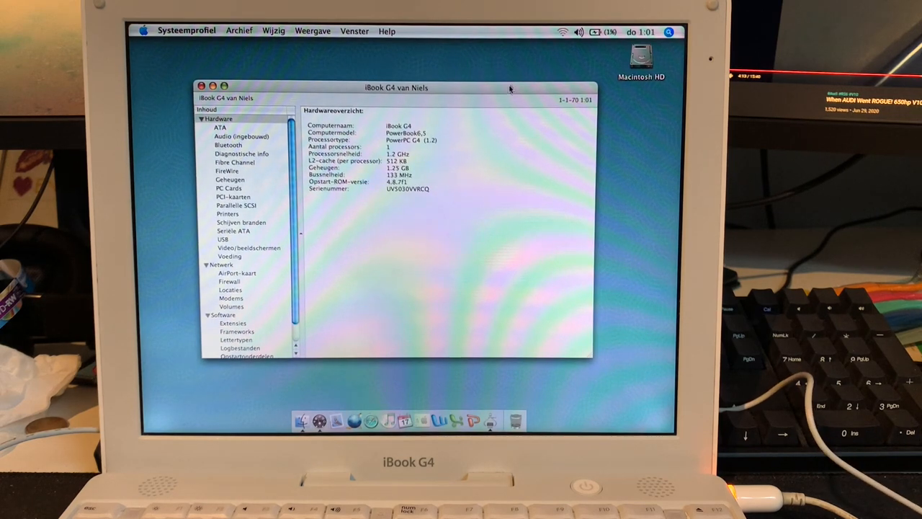
drag(395, 88, 405, 90)
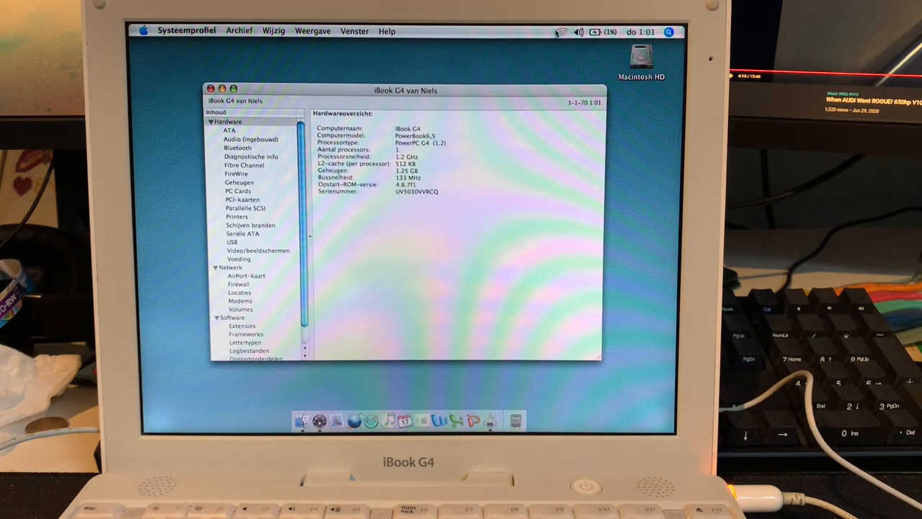
click(562, 32)
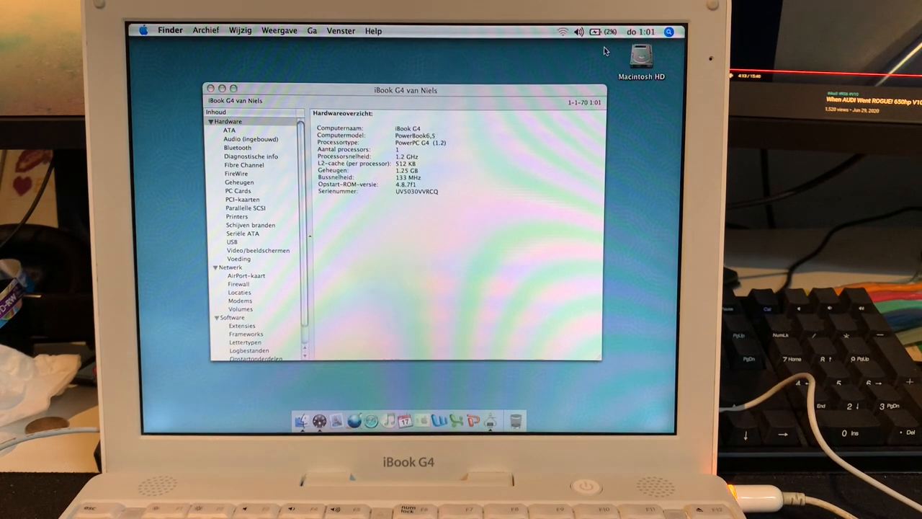
Check AirPort is on from the menu extra, then close the System Profiler window.
click(562, 32)
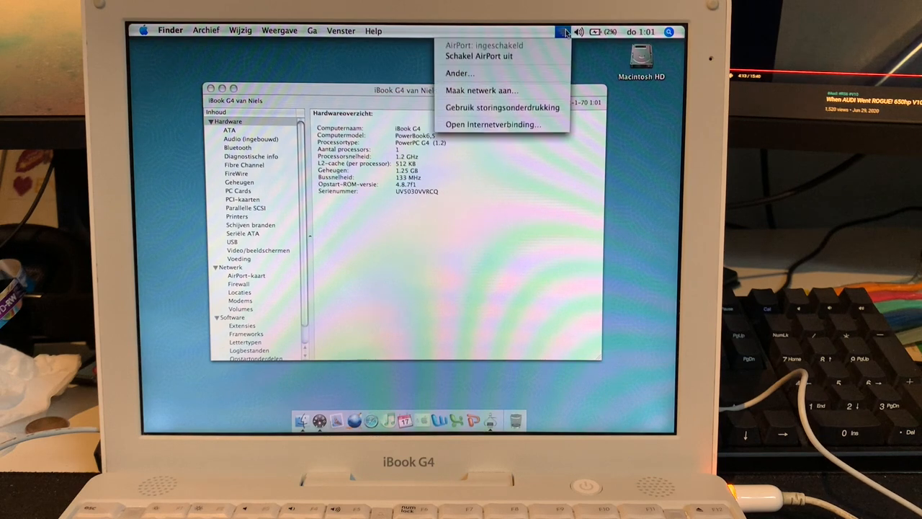
click(562, 32)
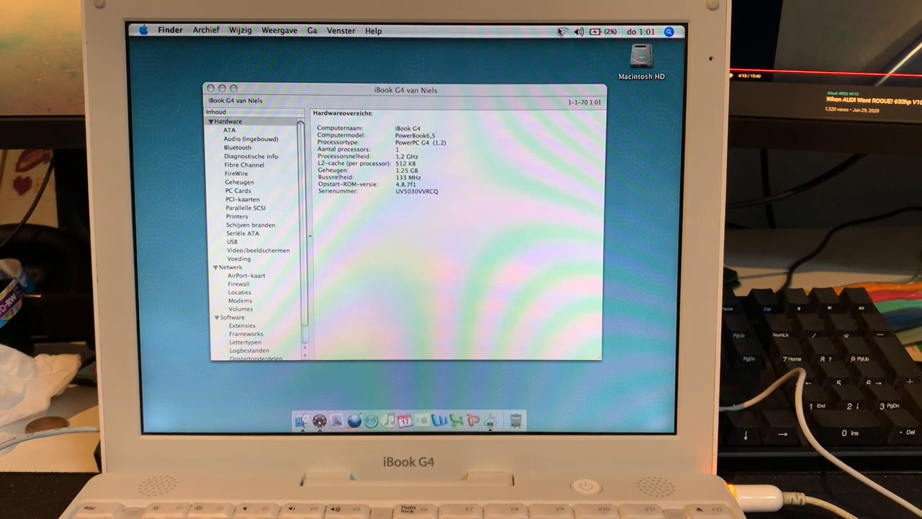
click(564, 31)
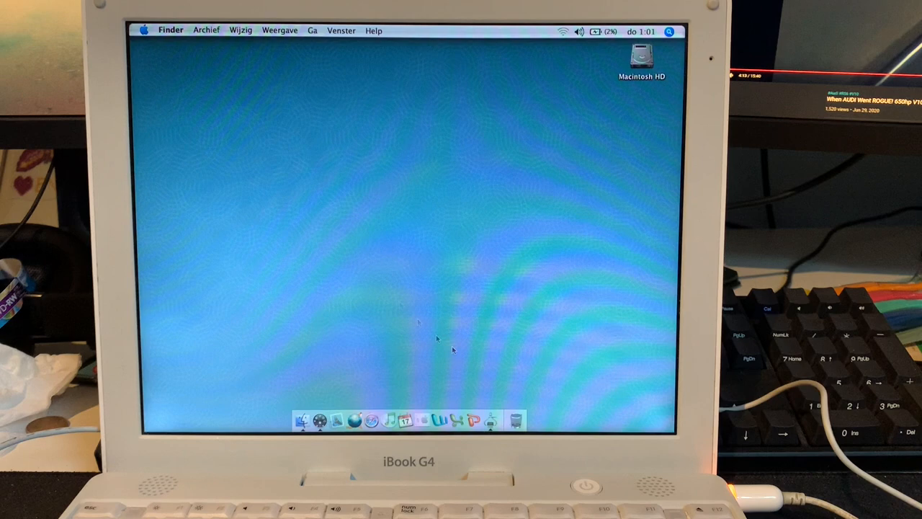
Reopen System Profiler and show the 55.89 GB FUJITSU MHT2060AT drive under ATA.
click(144, 30)
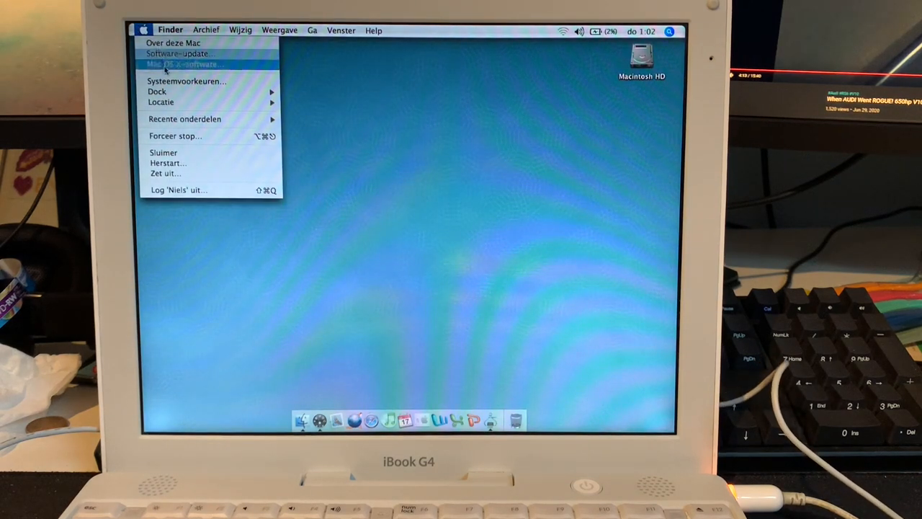
click(173, 44)
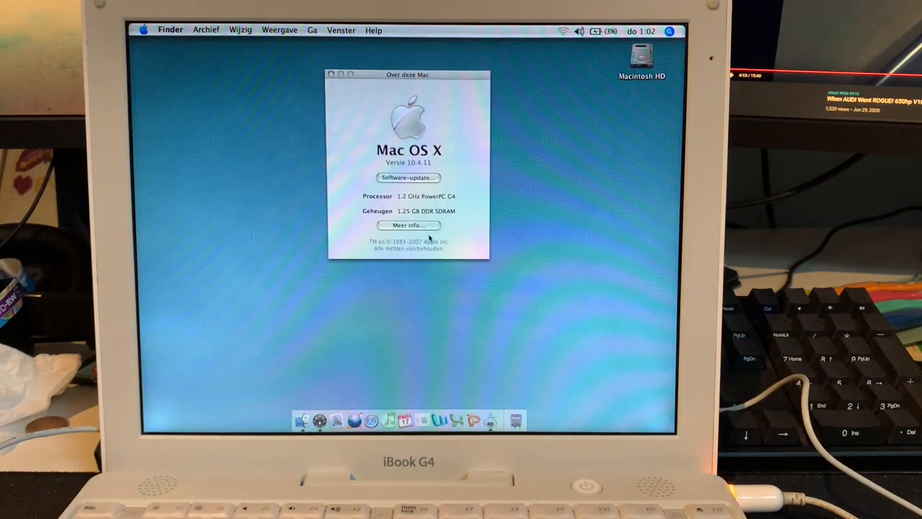
click(408, 225)
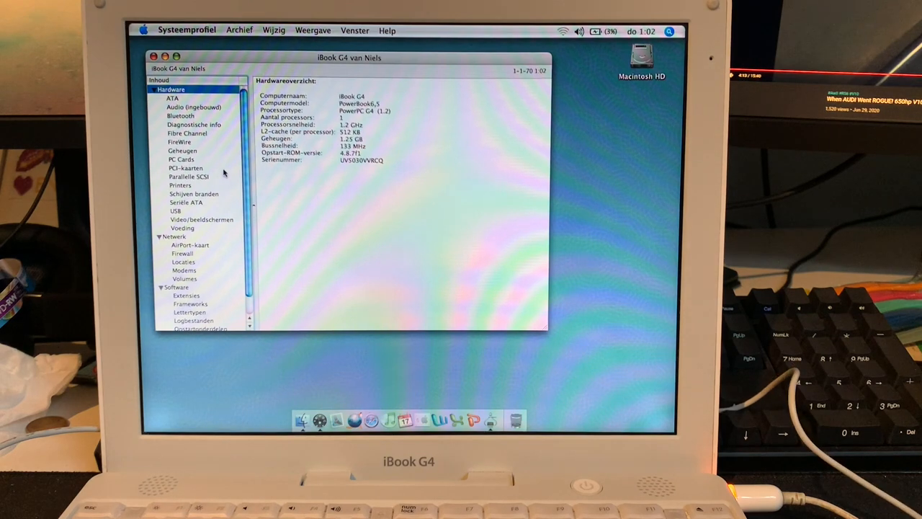
click(173, 98)
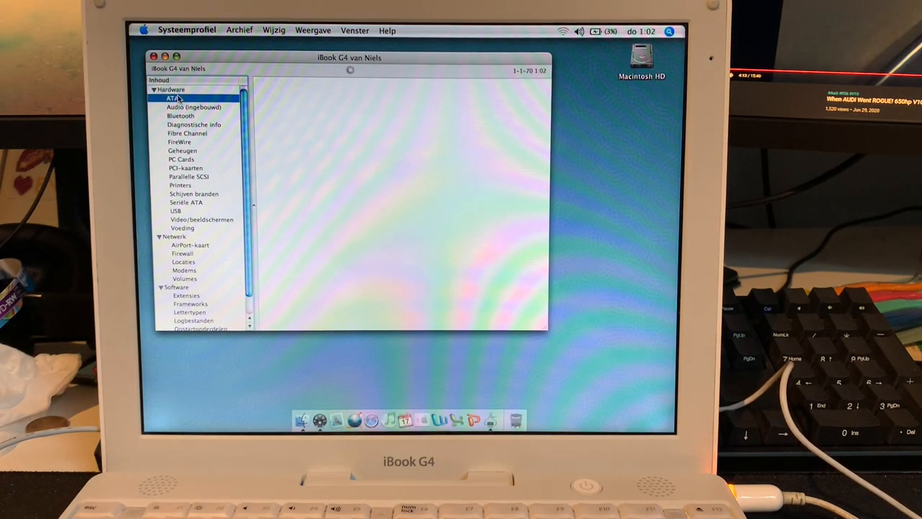
click(173, 98)
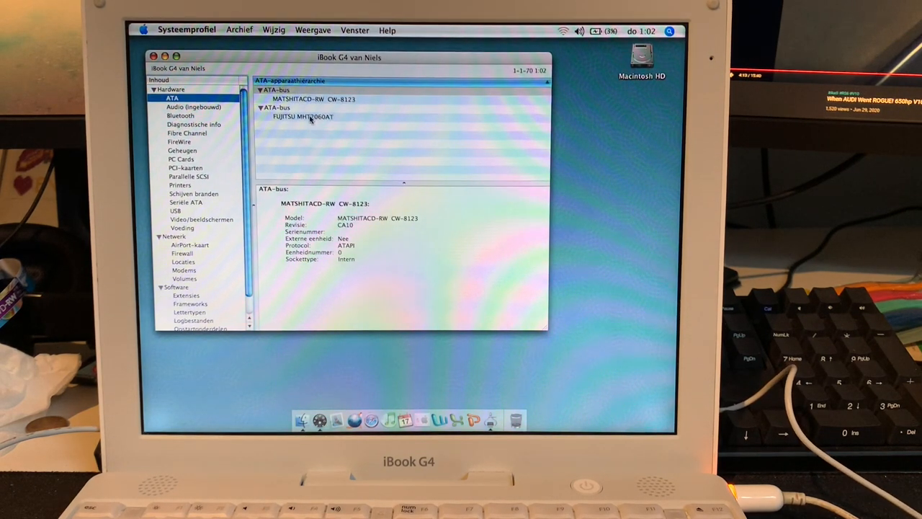
click(302, 115)
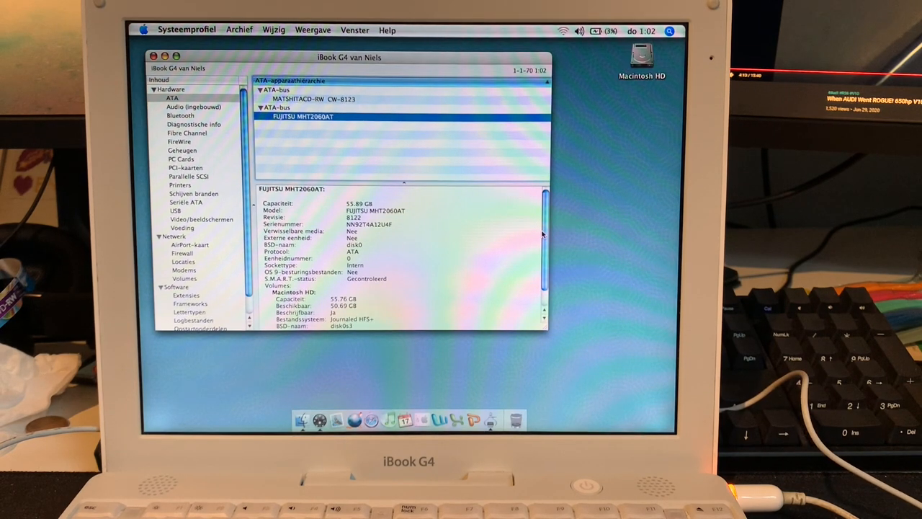
scroll(down, 3)
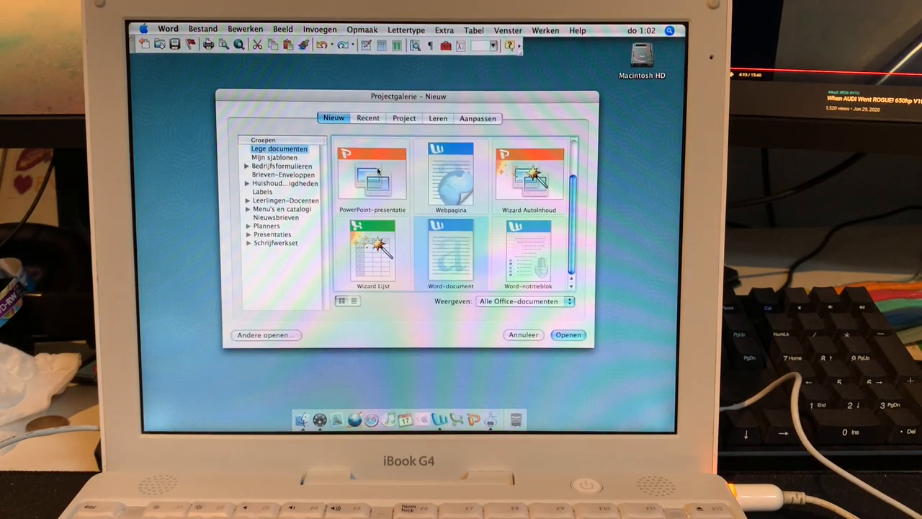
Open a new blank Word document from the Project Gallery, then quit Word.
click(567, 334)
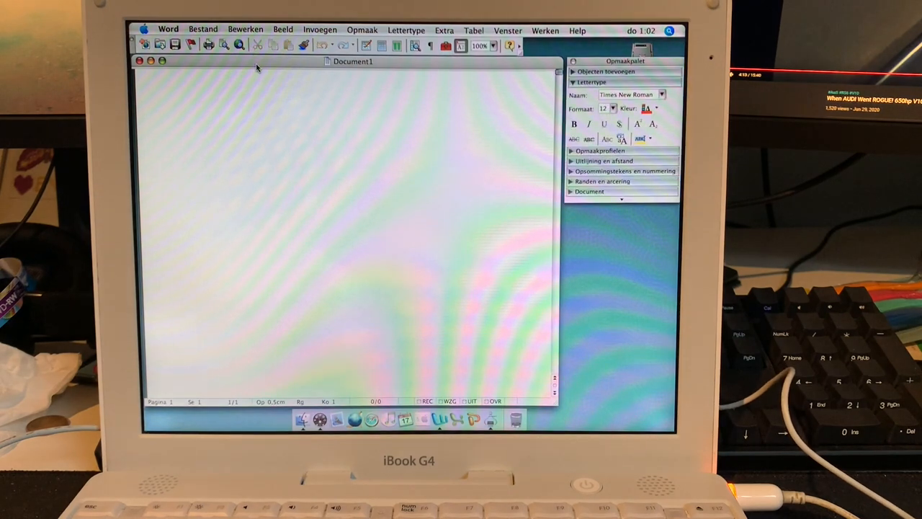
click(202, 29)
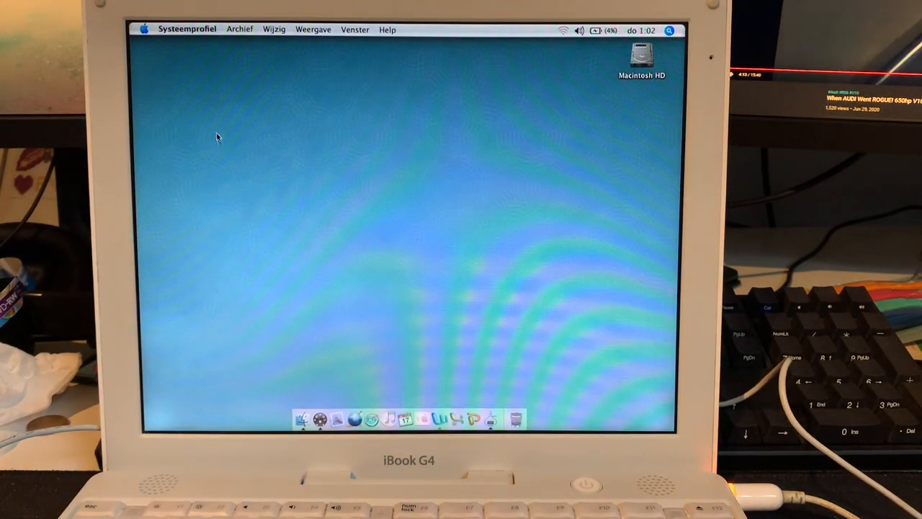
Shut down the iBook via Apple menu > Zet uit… and confirm.
click(144, 29)
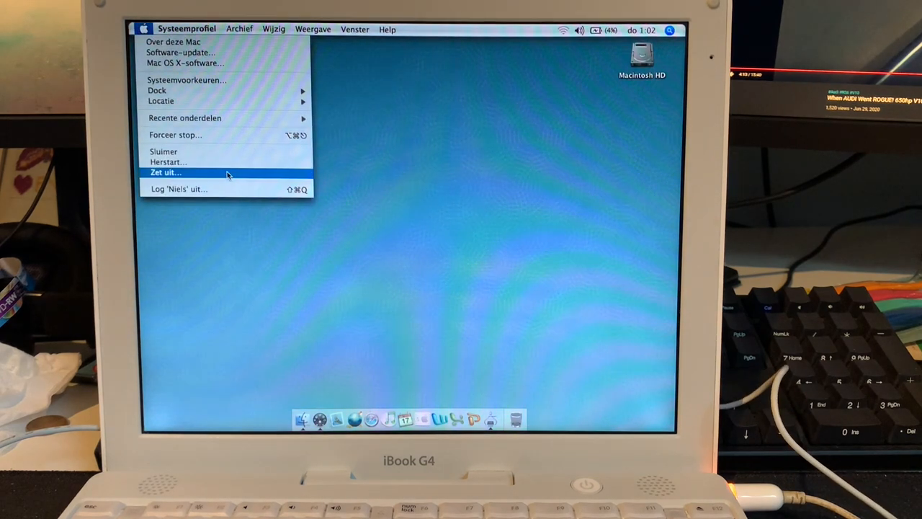
click(165, 173)
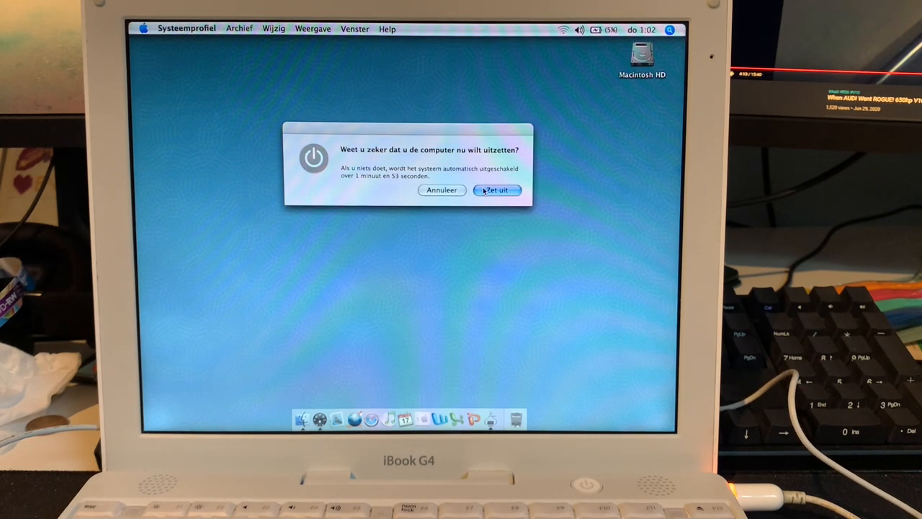
click(496, 190)
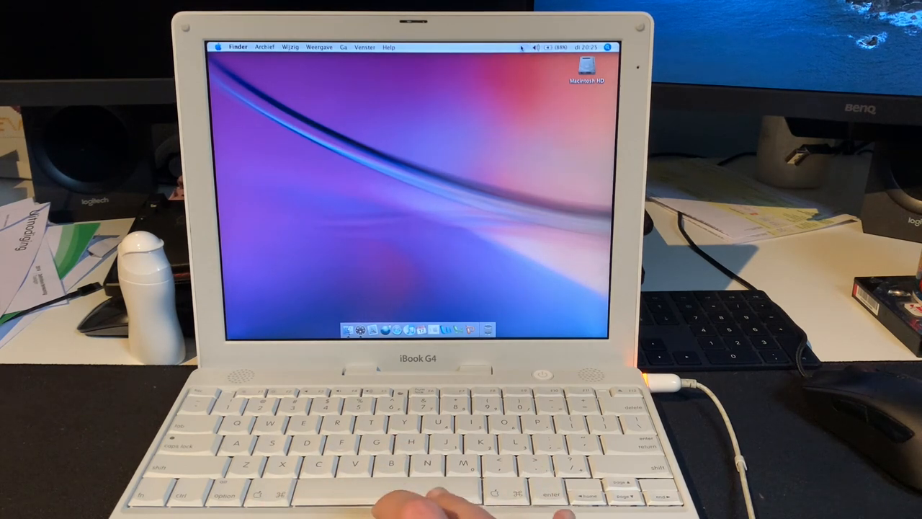
click(522, 46)
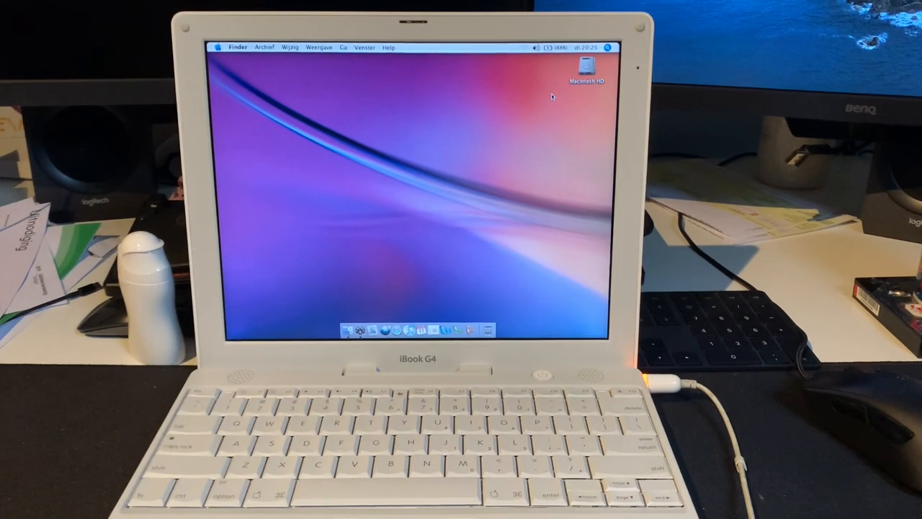
click(553, 48)
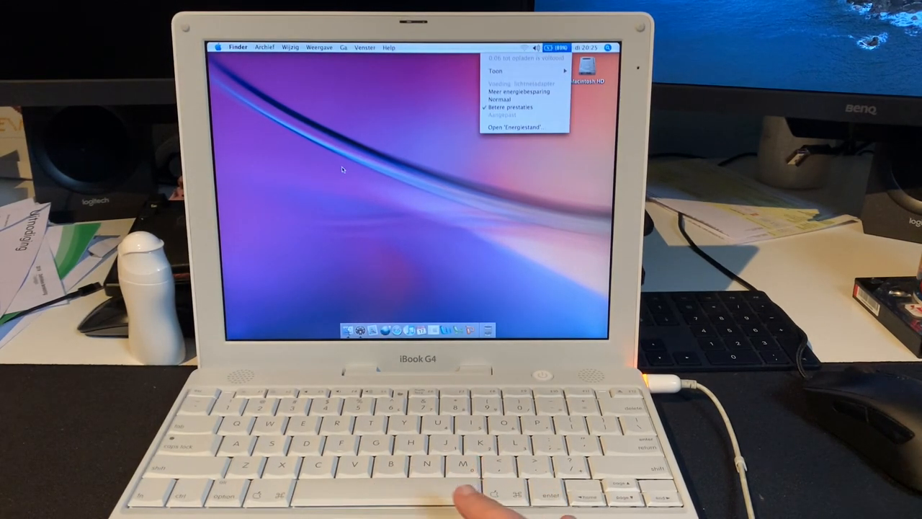
click(459, 277)
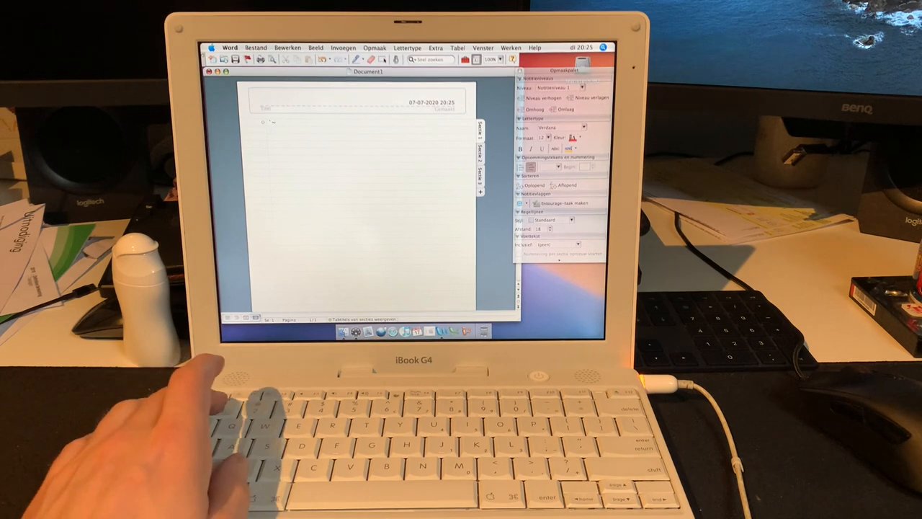
text(12345)
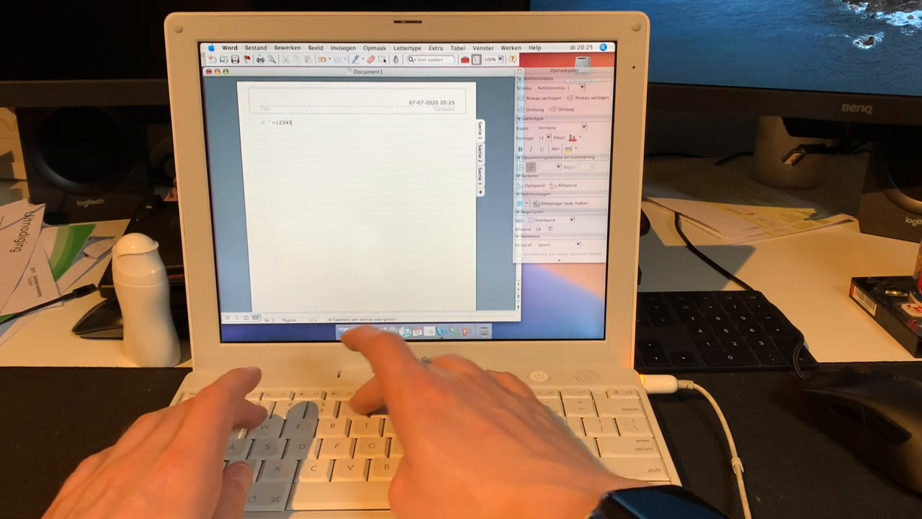
text(67890-=)
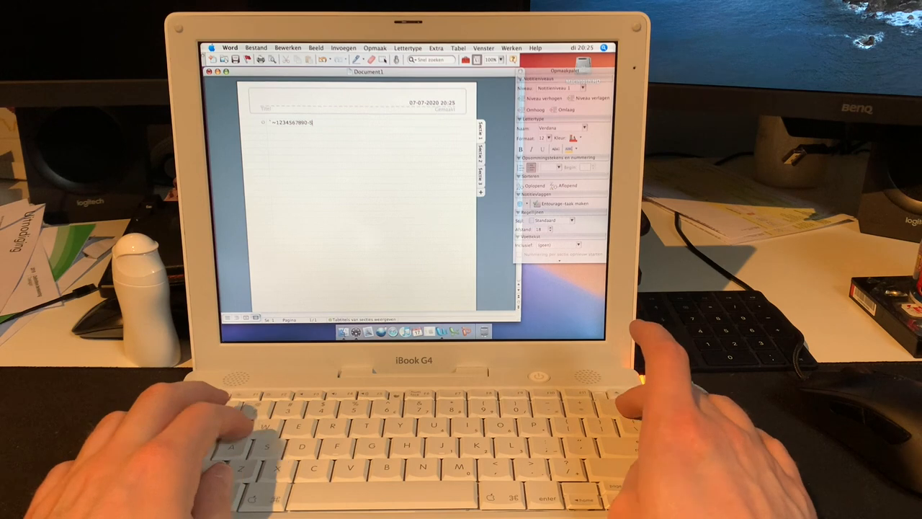
text(asdfghjkl;')
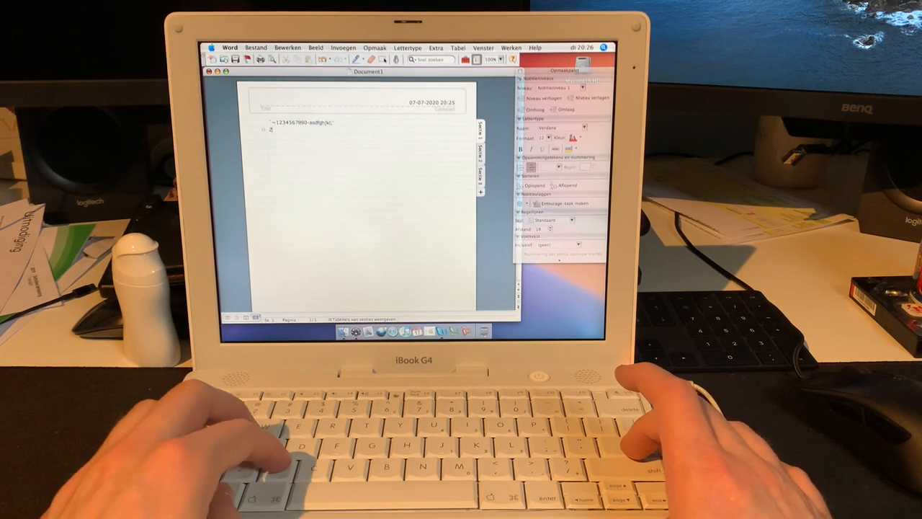
text(zxcvbnm,./)
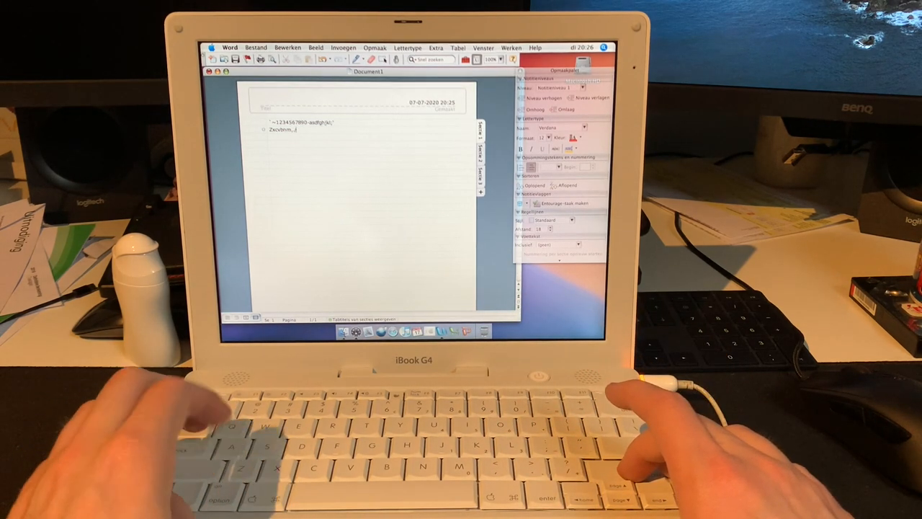
text(Z)
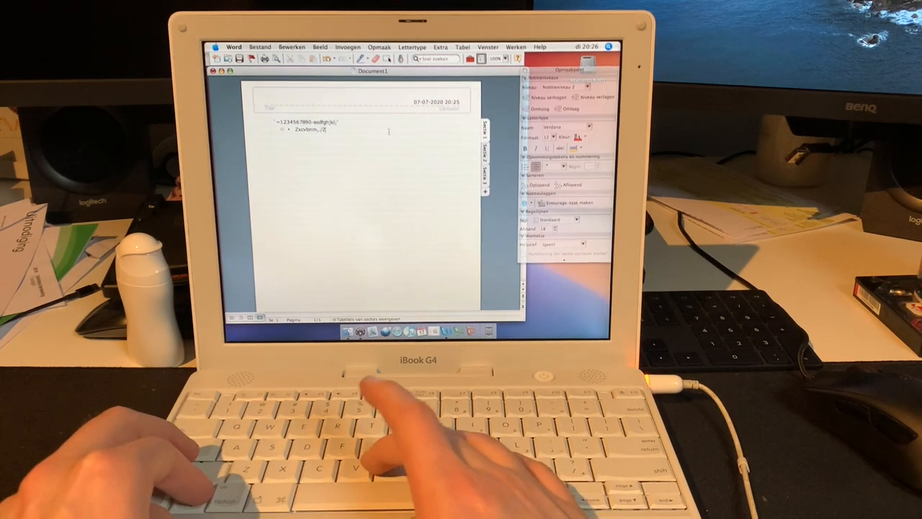
text(2)
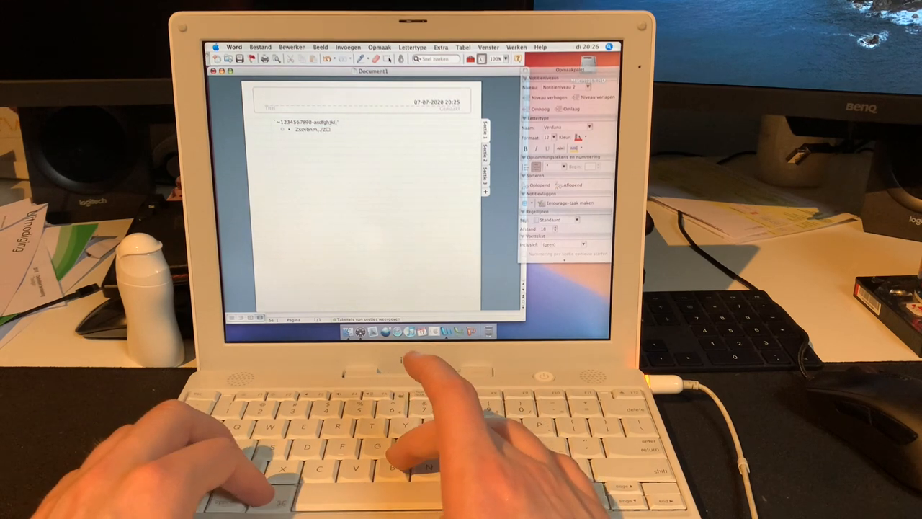
key(cmd+w)
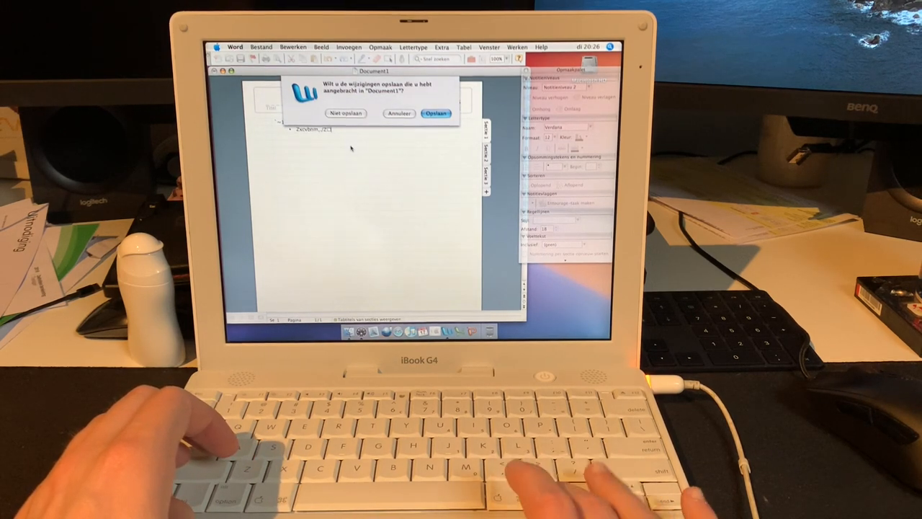
Cancel the save sheet, then quit via Word > Stop Word choosing Niet opslaan.
click(435, 113)
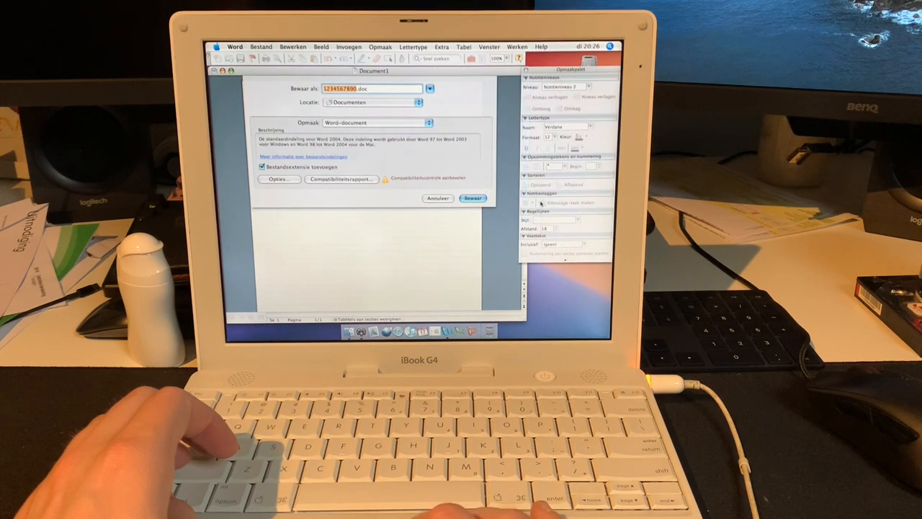
click(473, 199)
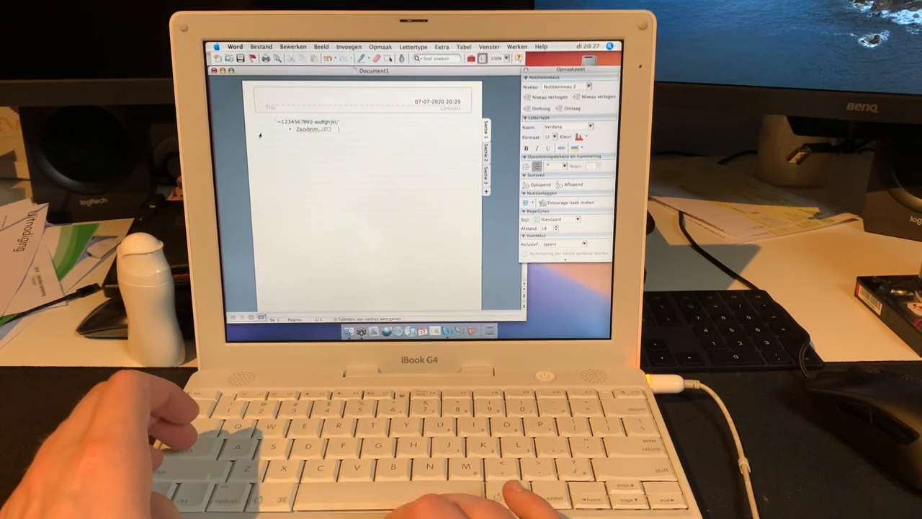
click(235, 46)
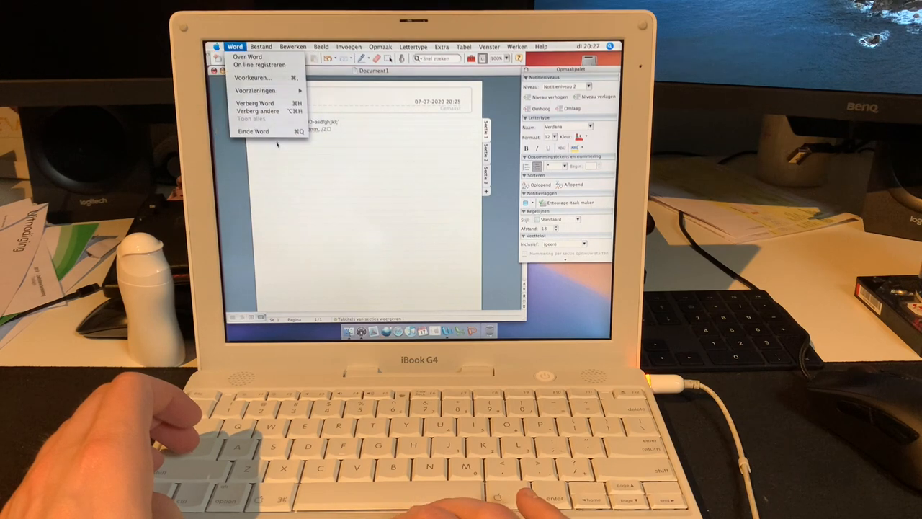
click(254, 130)
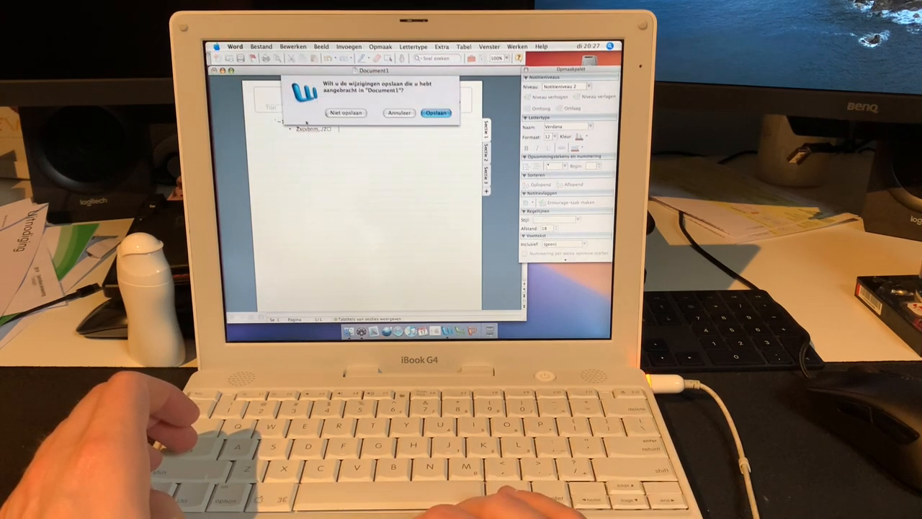
click(346, 113)
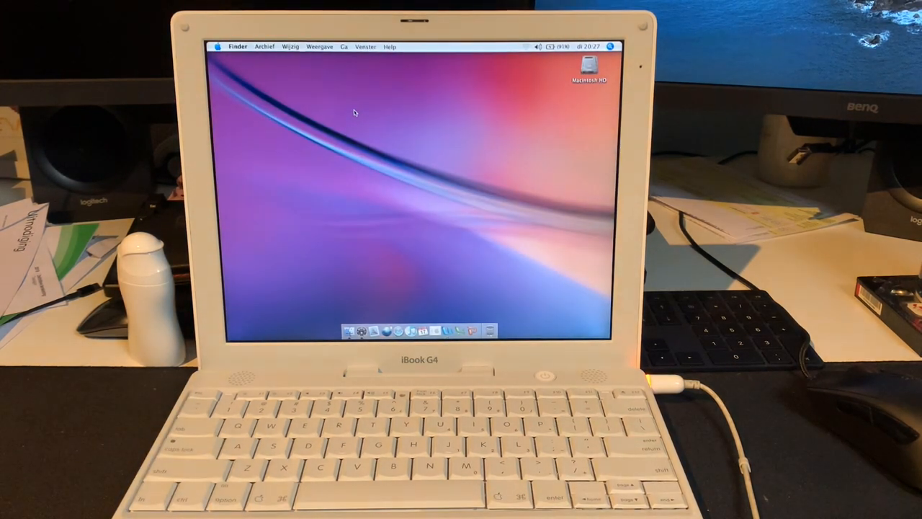